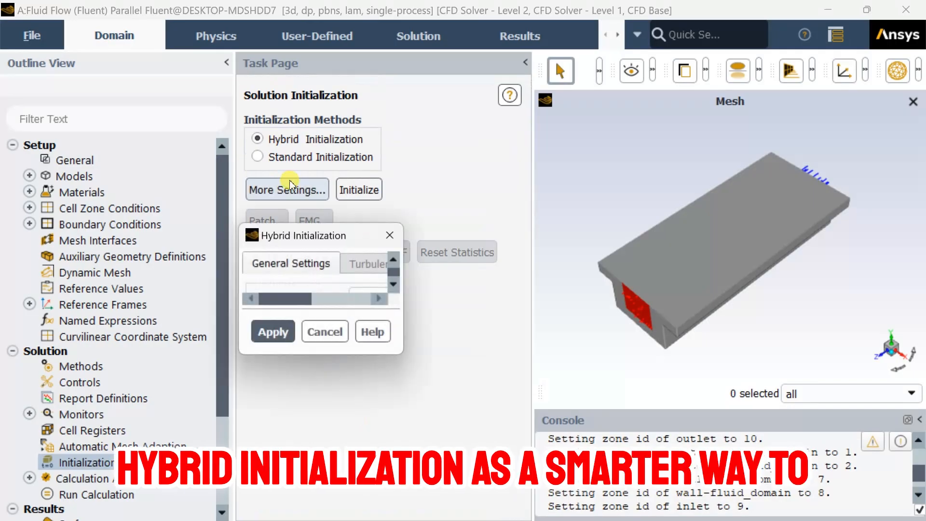
# Review the hybrid initialization settings, including the number of iterations, and accept them.
pyautogui.click(286, 190)
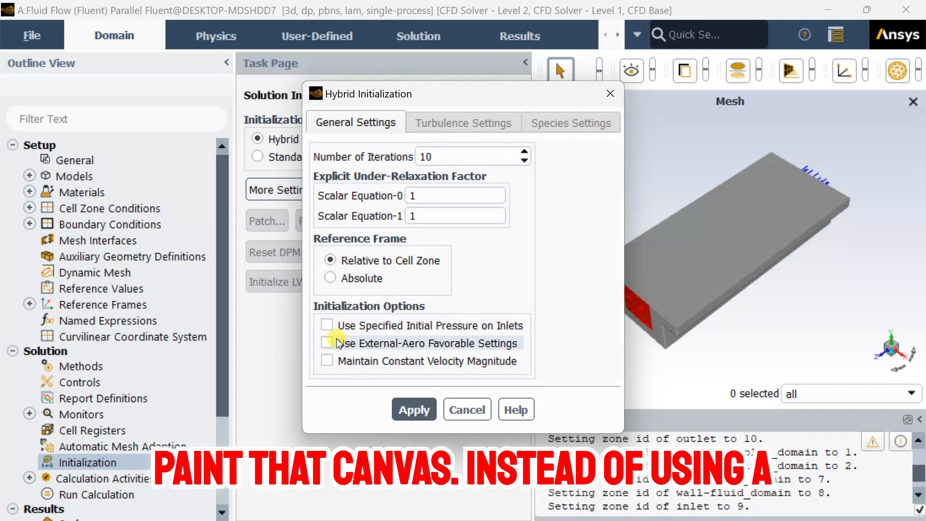
pyautogui.tripleClick(471, 156)
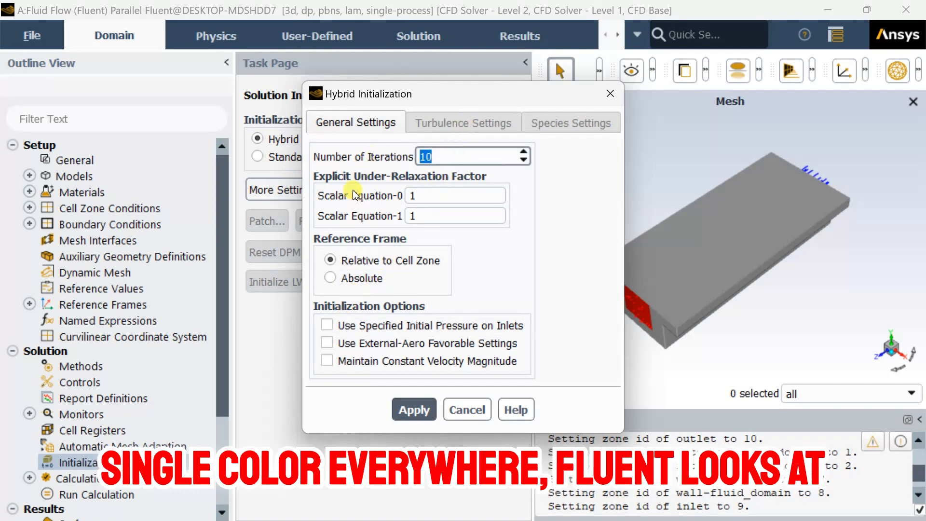
pyautogui.click(454, 215)
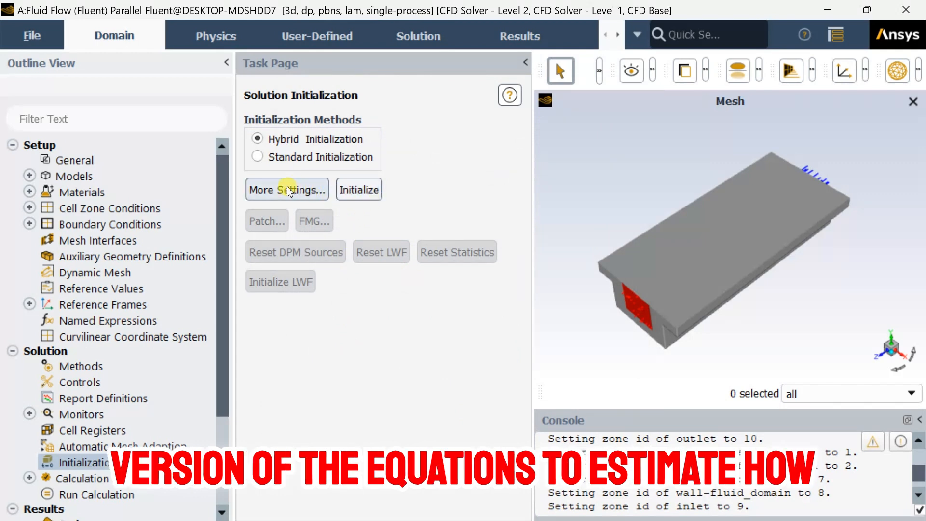
# Run hybrid initialization, discarding unsaved data, and enlarge the console to read the iterations.
pyautogui.click(359, 190)
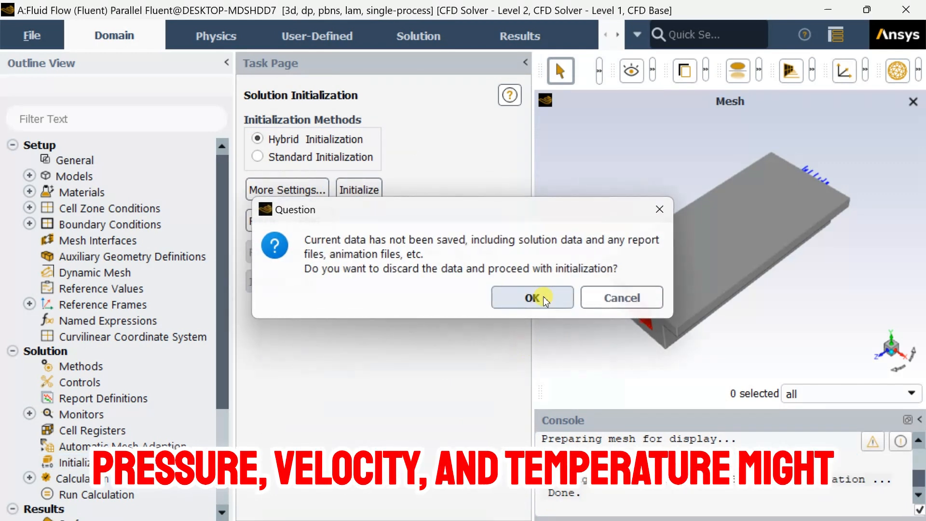
pyautogui.click(531, 297)
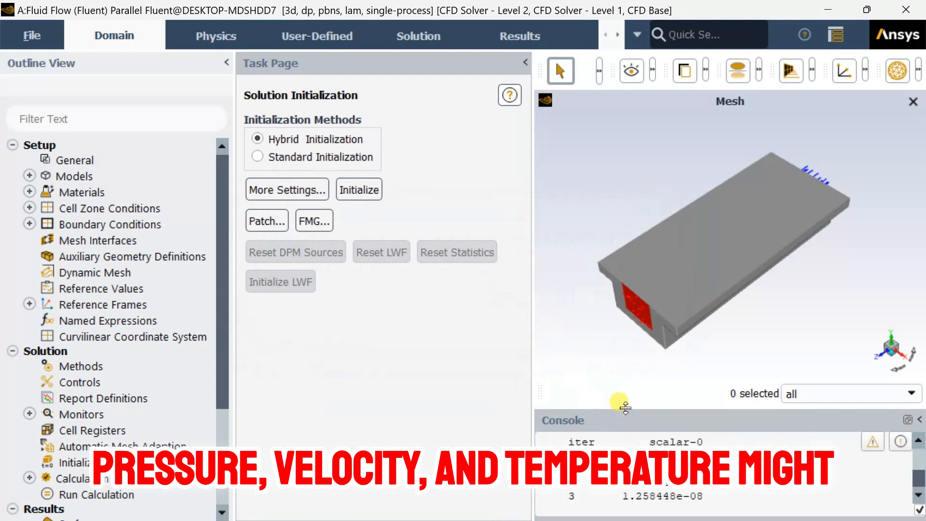
pyautogui.click(358, 190)
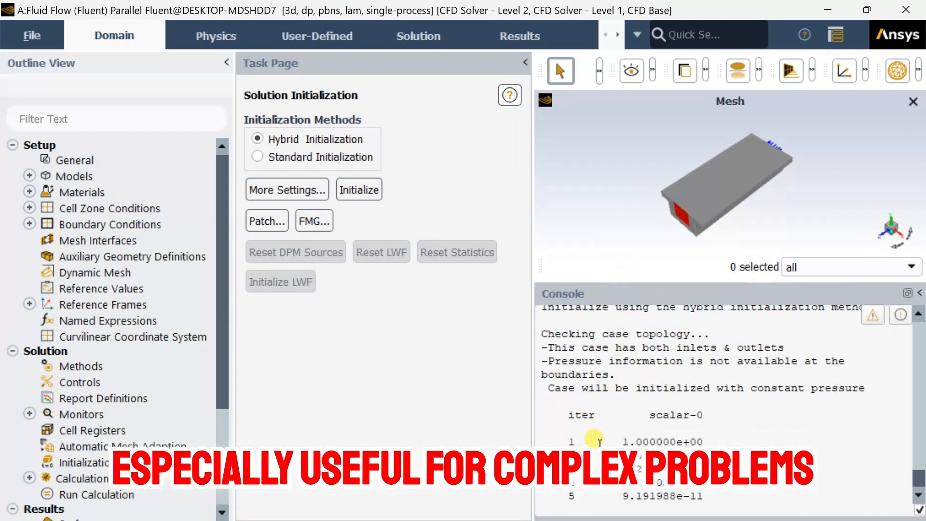
pyautogui.scroll(-3)
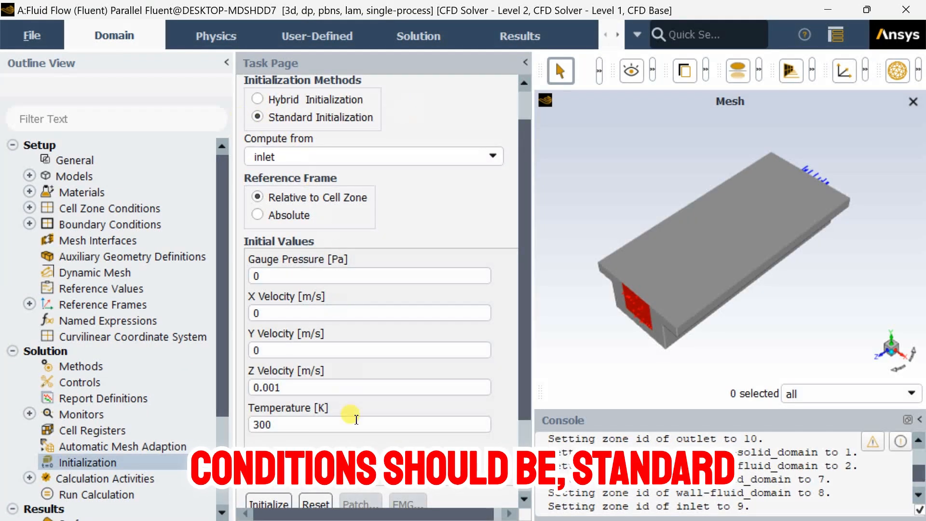
# Scroll the standard initialization values and the console down to 'Hybrid initialization is done.'.
pyautogui.scroll(-3)
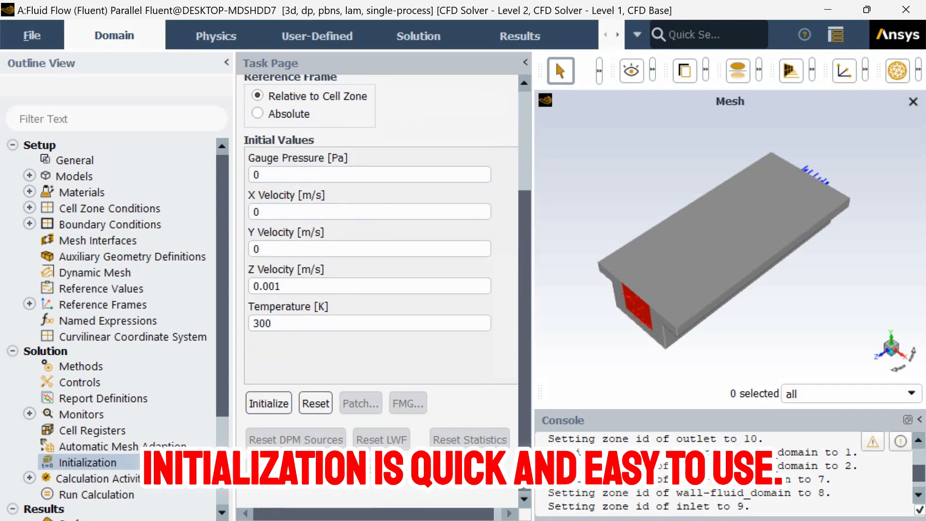
pyautogui.scroll(3)
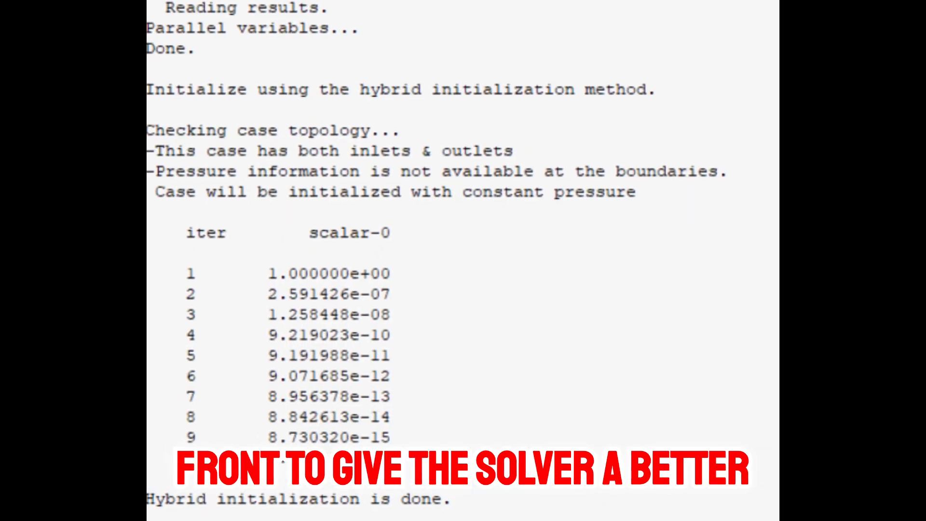
pyautogui.scroll(-3)
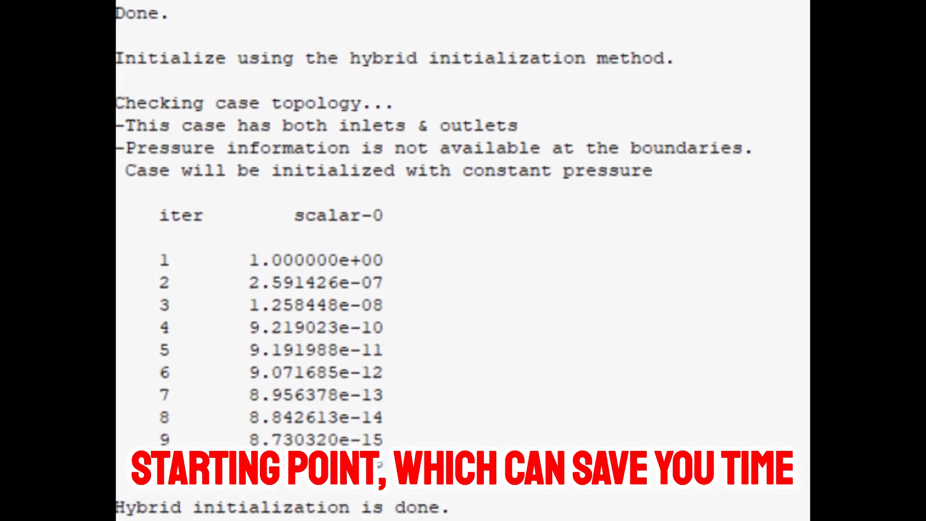